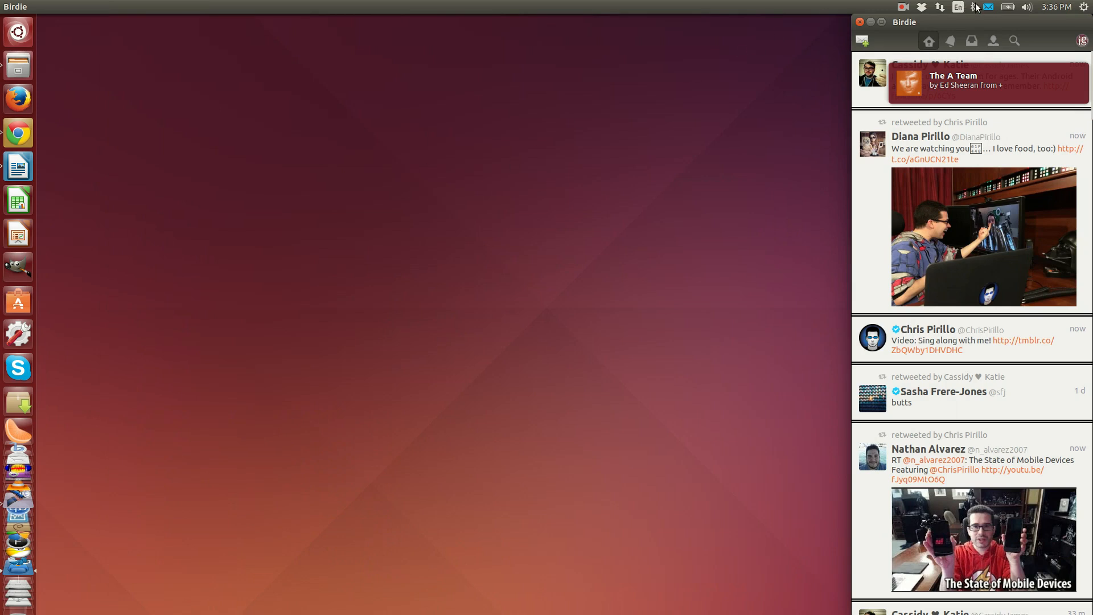
Drop down the messaging indicator menu showing chat status, mail, Birdie mentions and Evolution entries
click(993, 6)
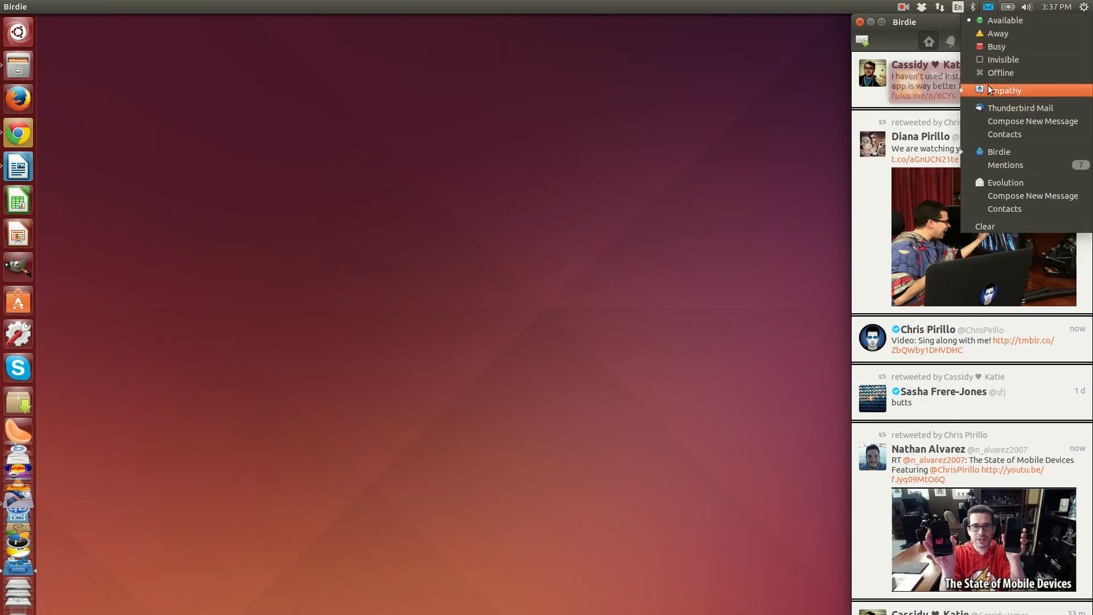